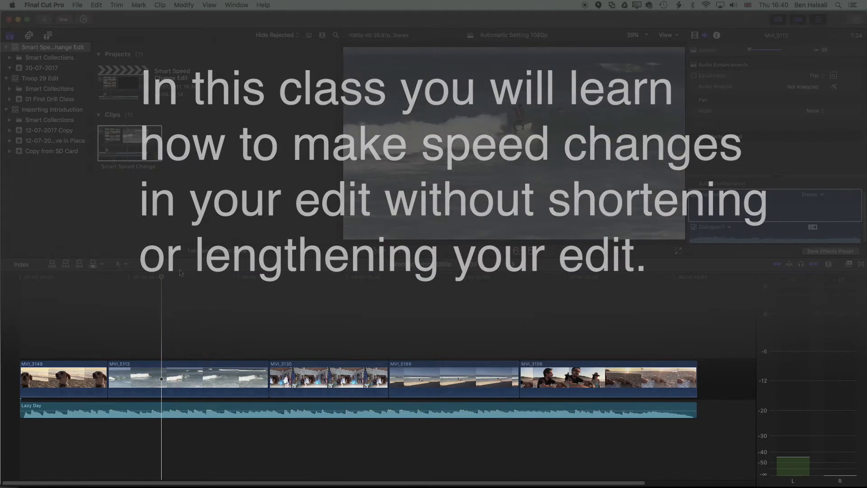
Step: Set the MVI_5113 surf clip to Fast 2x from the Retime menu, shortening the timeline
left_click(397, 250)
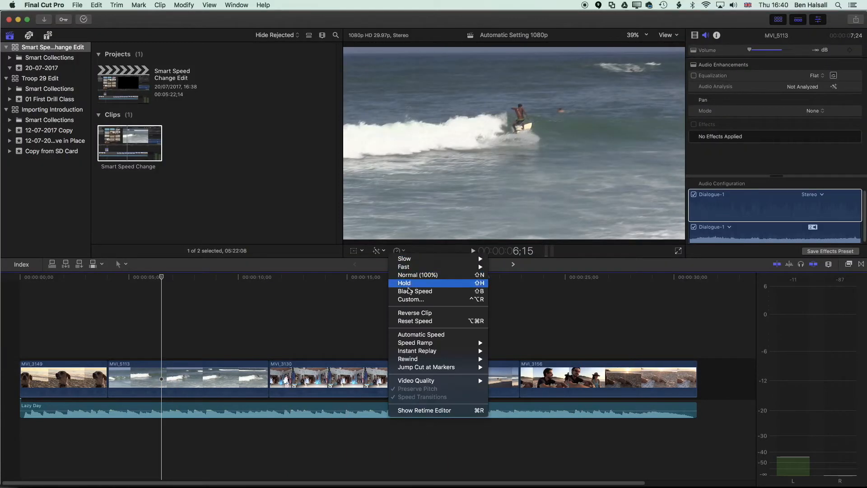
mouse_move(414, 299)
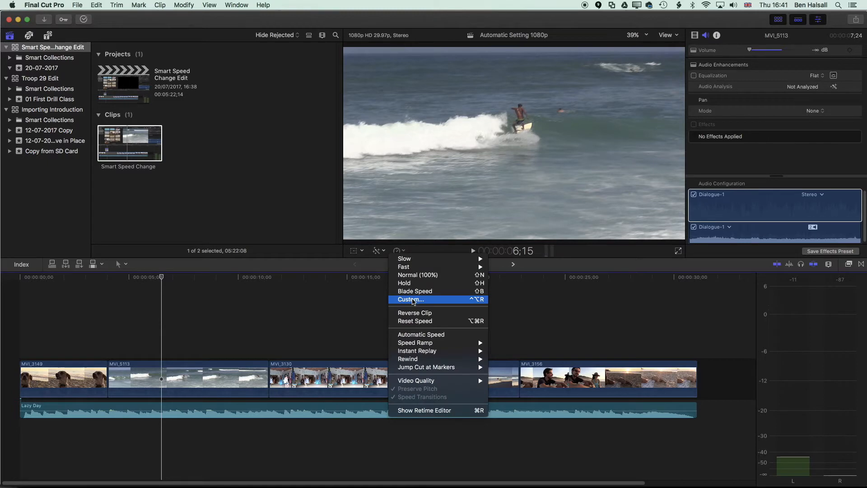
mouse_move(431, 246)
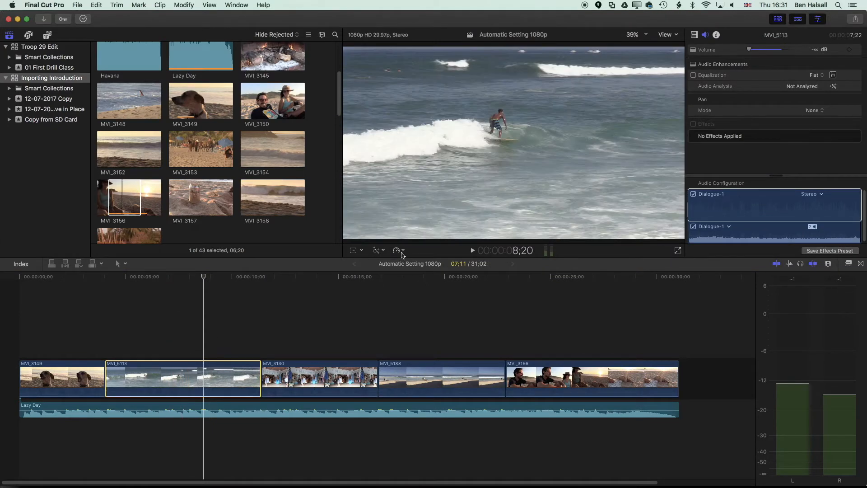
left_click(398, 250)
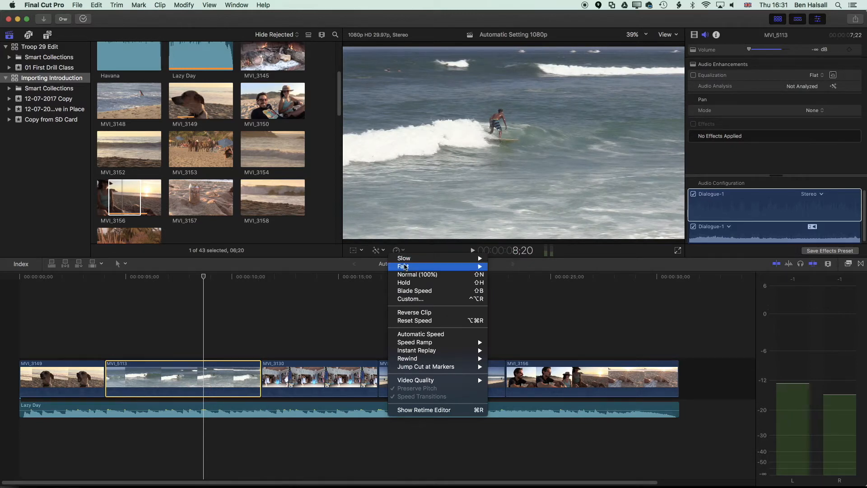
mouse_move(403, 266)
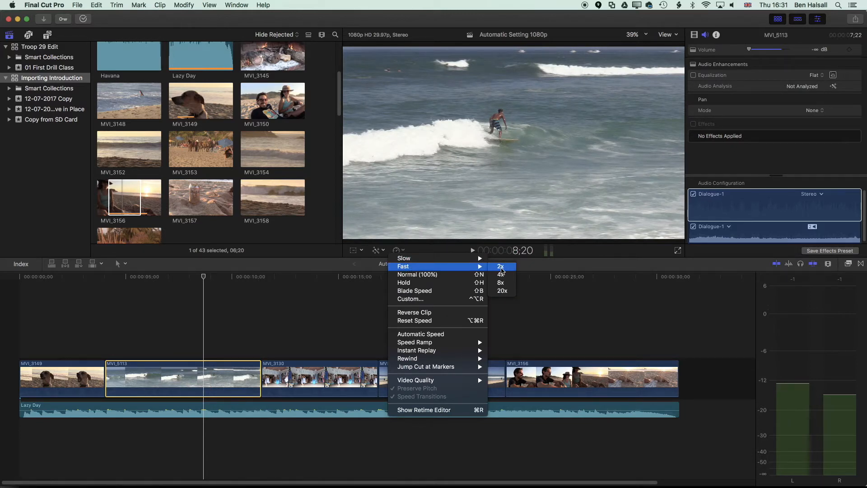
left_click(501, 267)
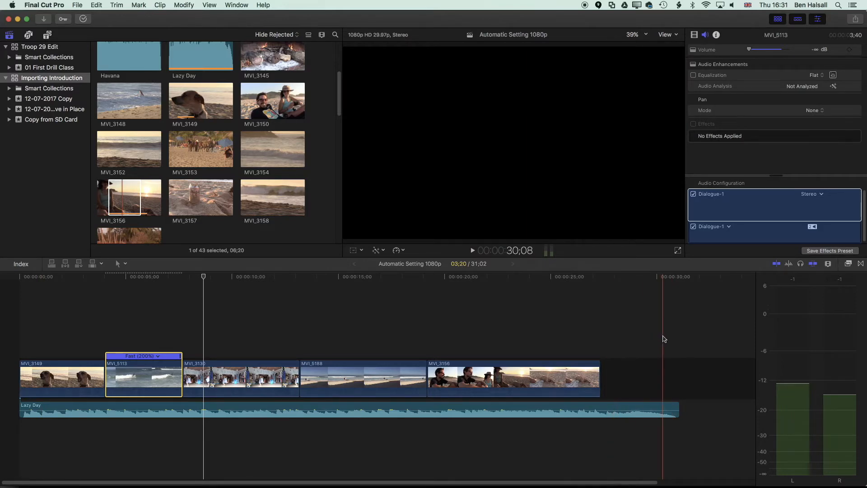
Step: Undo back to Normal 100% speed, restoring the clip's original length
left_click(97, 4)
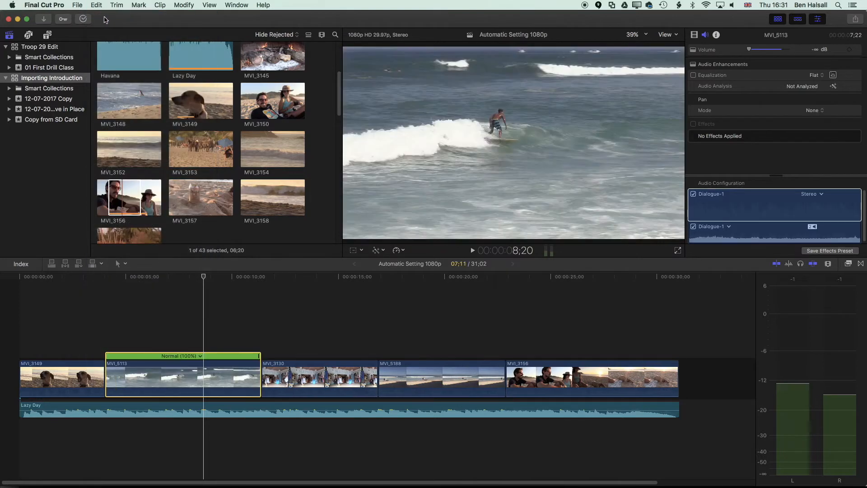
left_click(176, 277)
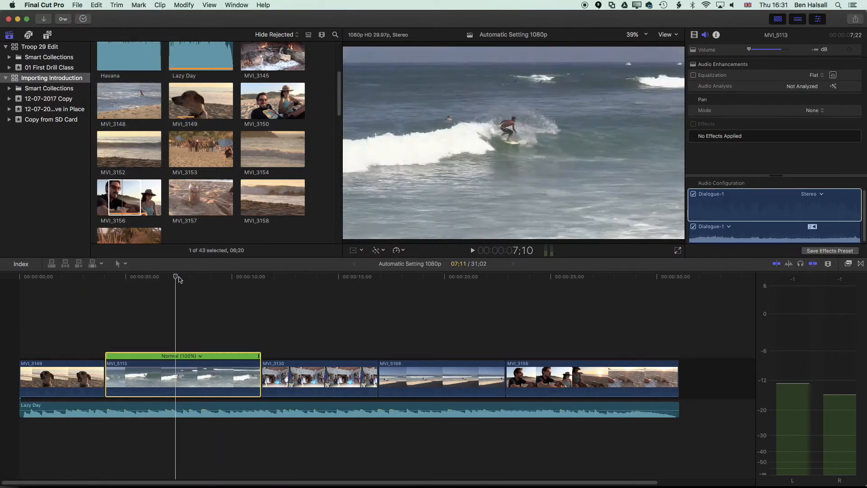
left_click(181, 378)
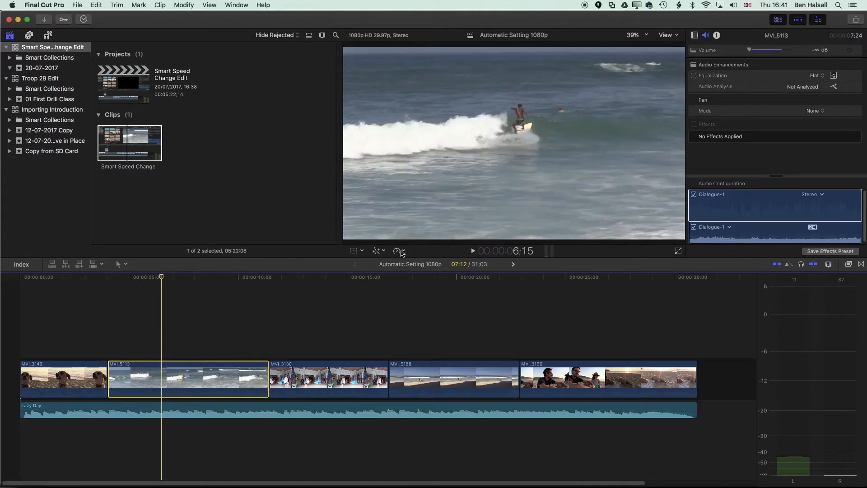
Step: Apply a custom 200% rate with Ripple off, leaving a gap after the surf clip
left_click(398, 250)
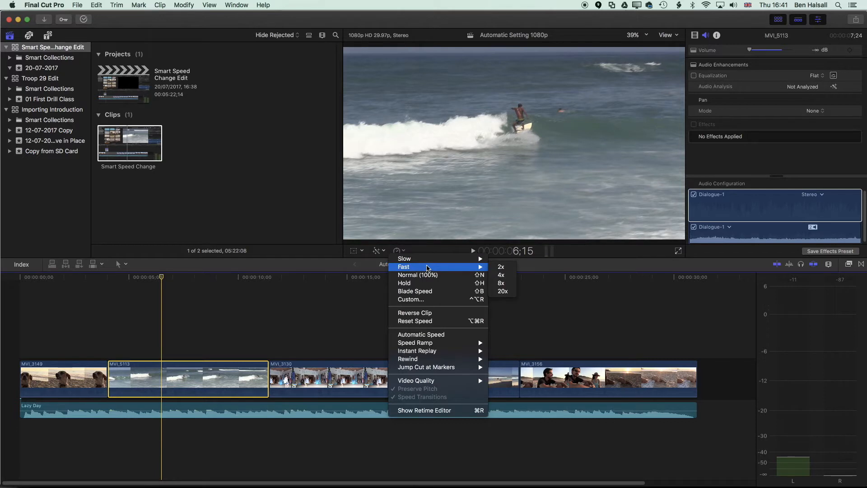
mouse_move(417, 299)
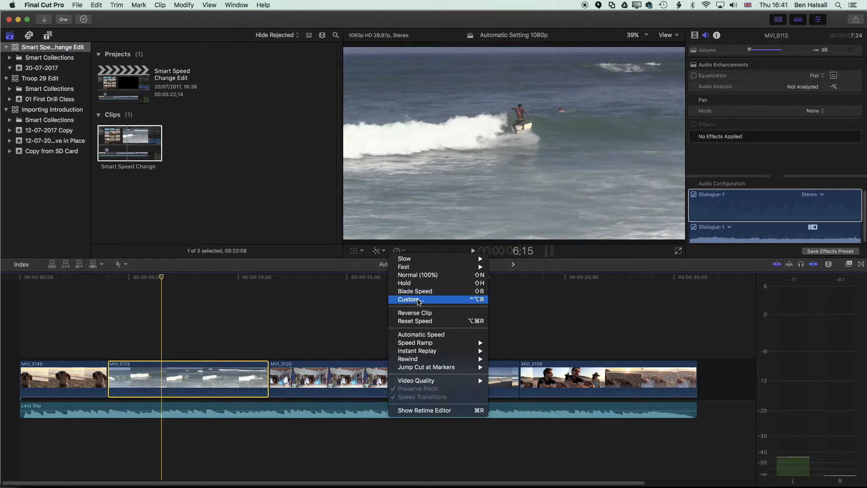
left_click(408, 299)
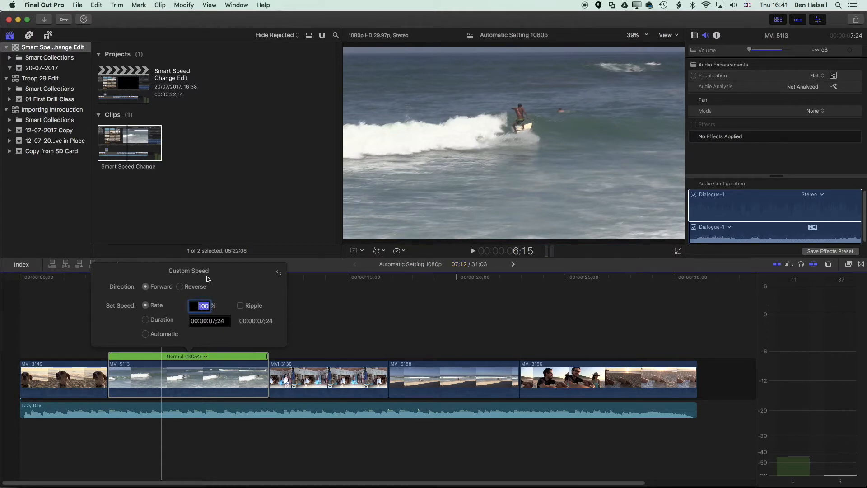
type("200")
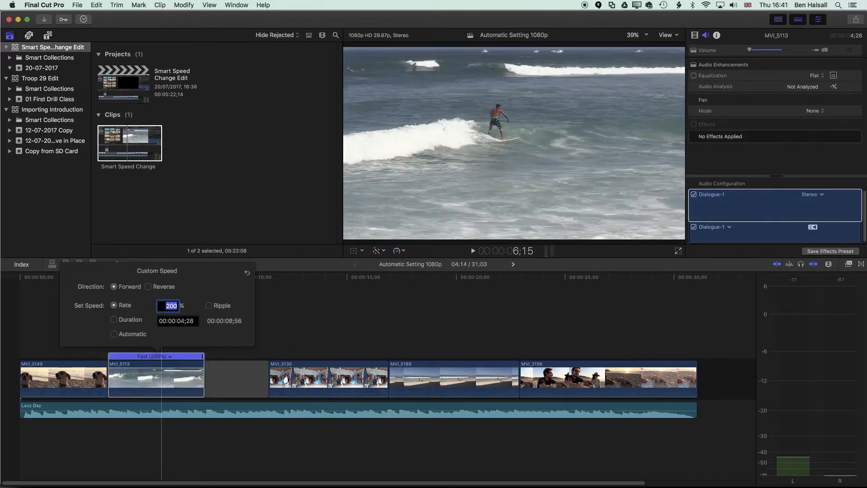
left_click(338, 383)
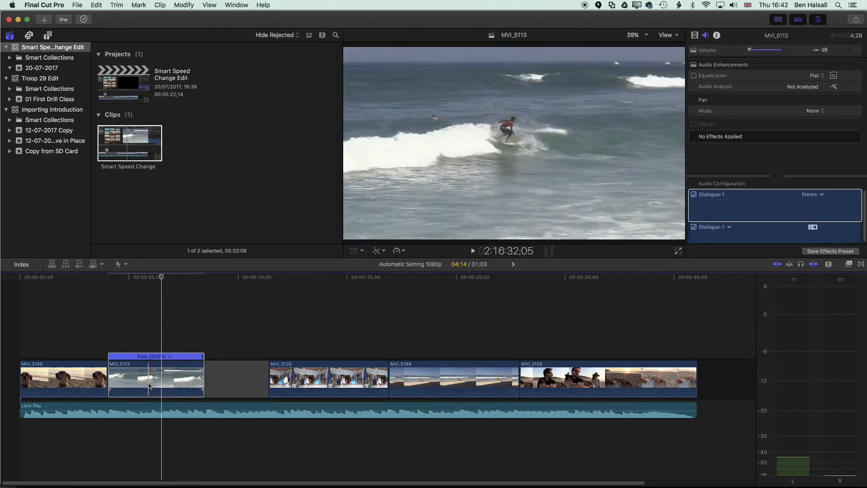
Step: Range-select the end of MVI_5113 and set it to a custom 400% rate, Ripple off
left_click(119, 264)
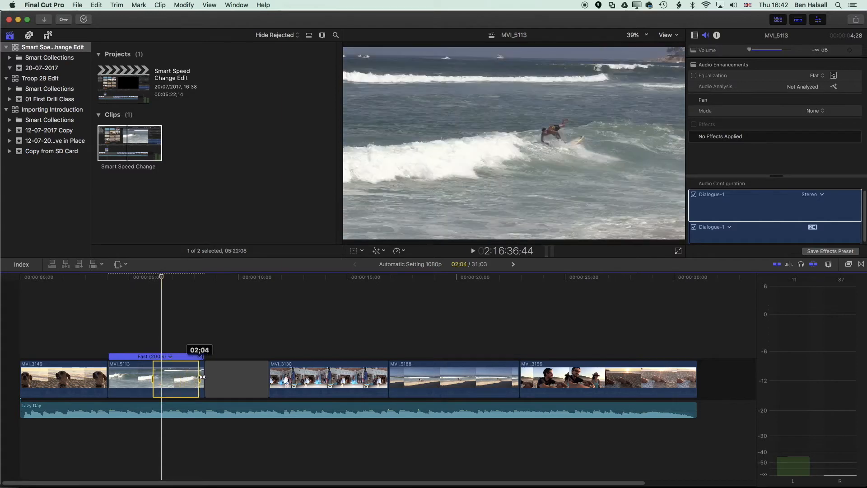
left_click(397, 252)
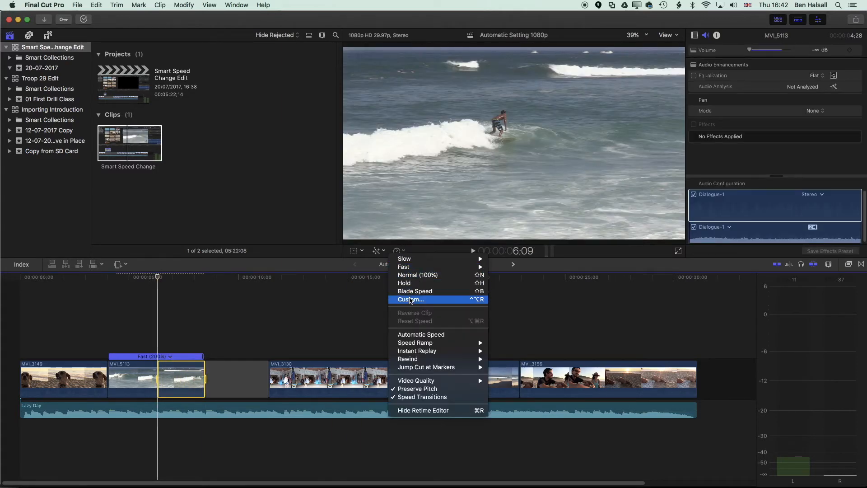
left_click(410, 299)
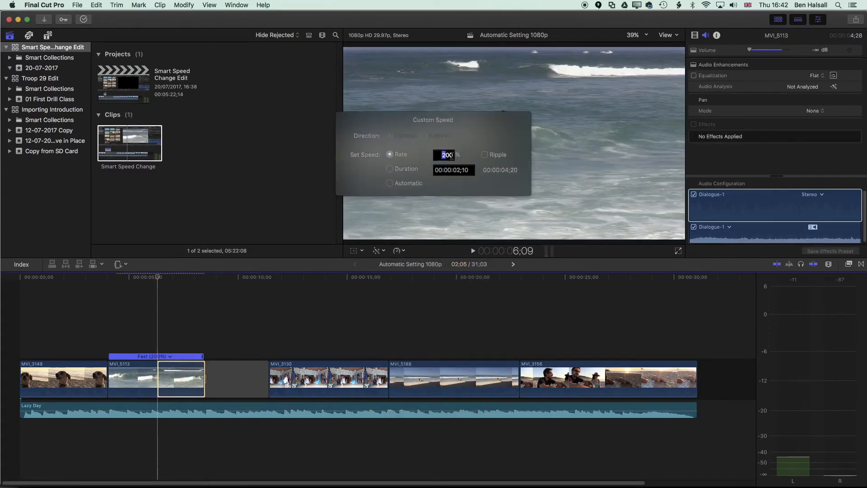
type("400")
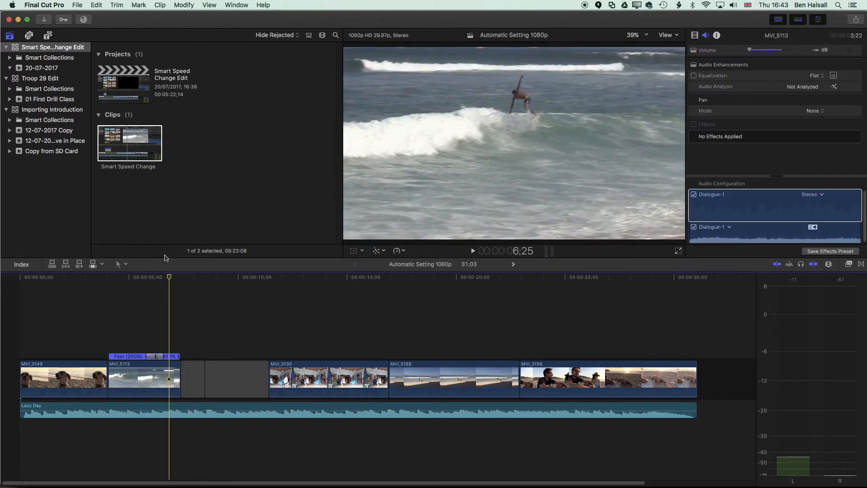
mouse_move(146, 263)
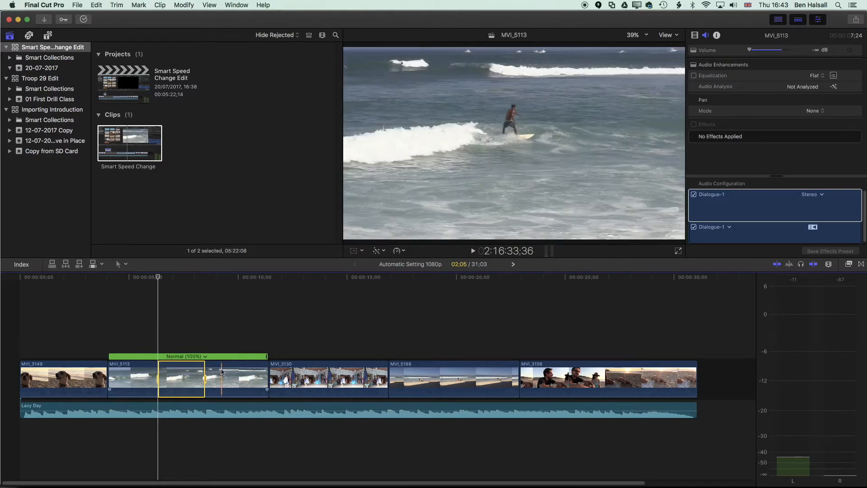
Step: Lift the whole surf clip to a connected clip and stretch it above the gap
left_click(220, 379)
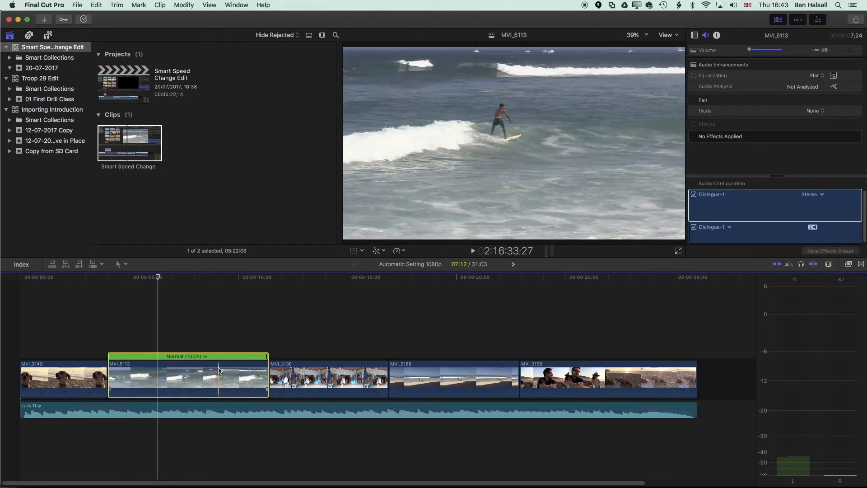
left_click(93, 4)
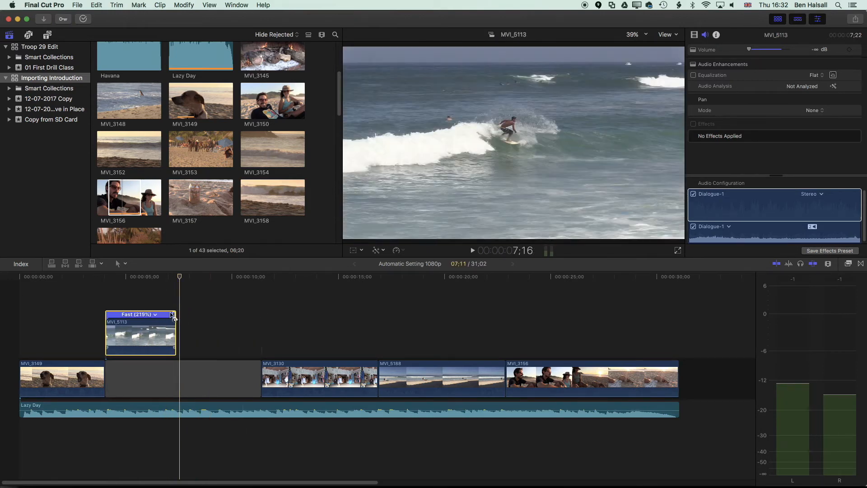
left_click_drag(173, 314, 205, 314)
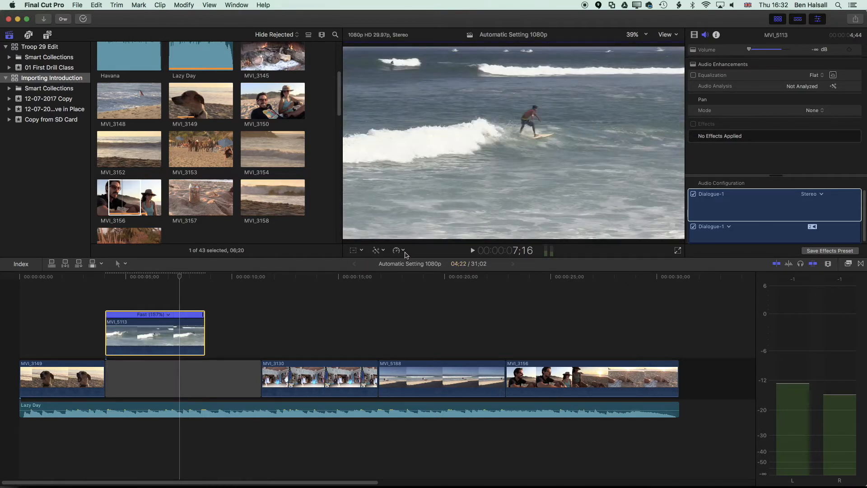
Step: Set the connected MVI_5113 clip to Fast 4x, making it much shorter
left_click(396, 250)
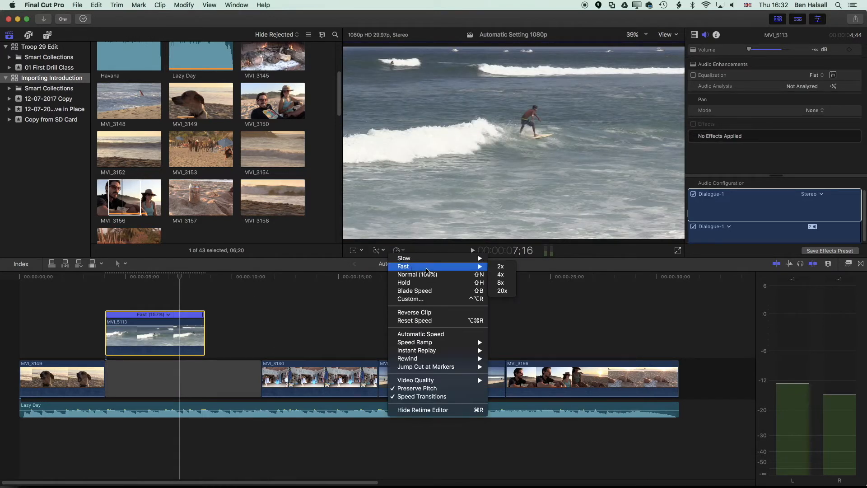
mouse_move(501, 274)
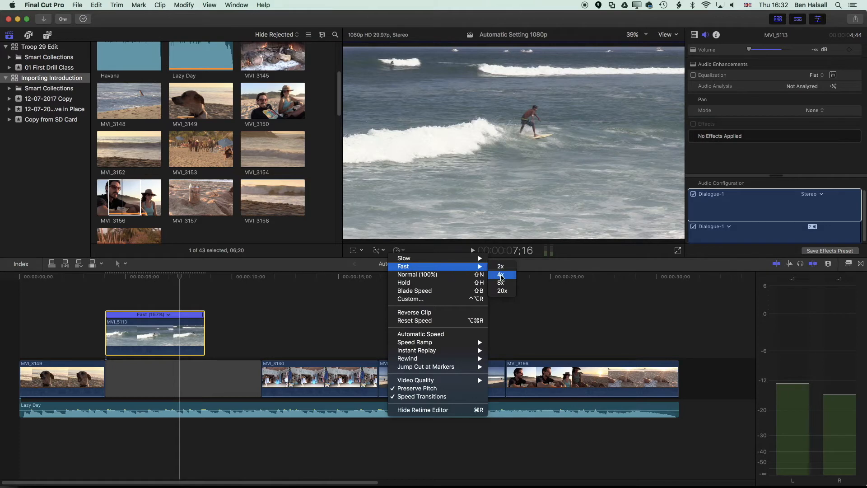
left_click(501, 274)
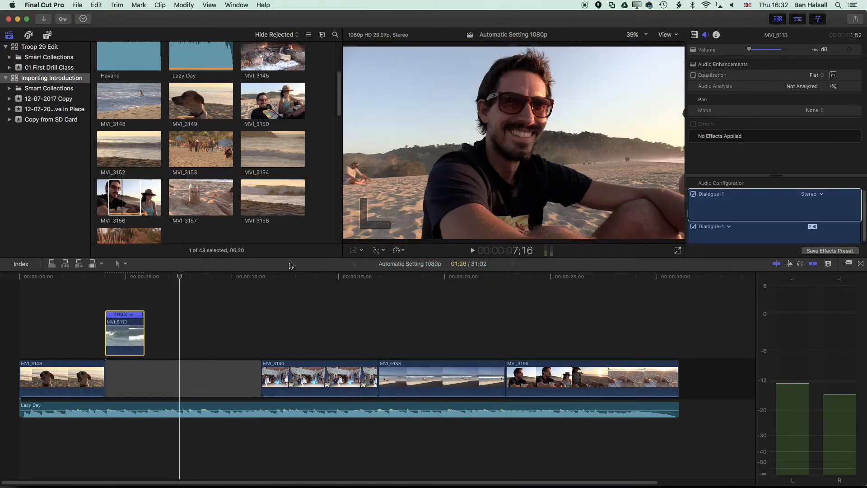
left_click(138, 287)
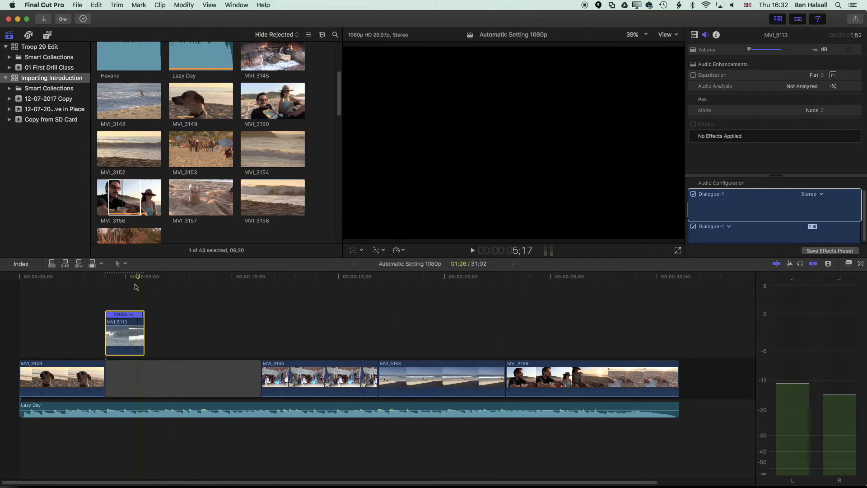
left_click(120, 264)
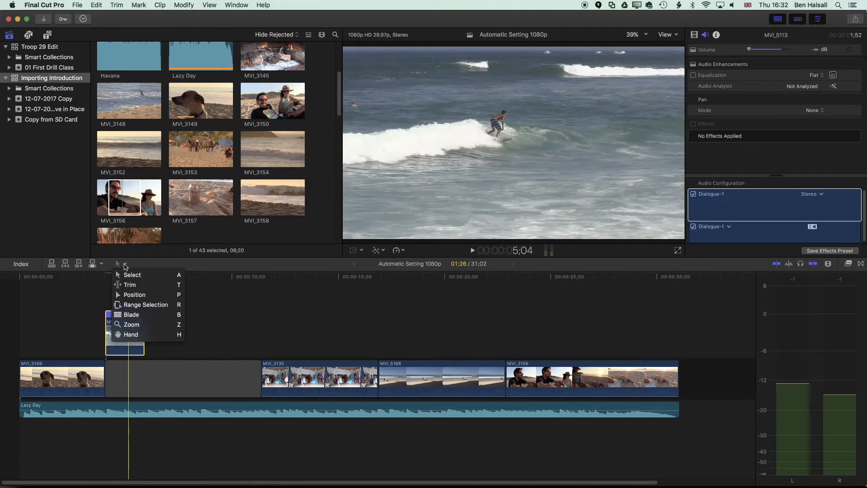
Step: Range-select a portion of the surf clip and return it to Normal speed
left_click(131, 325)
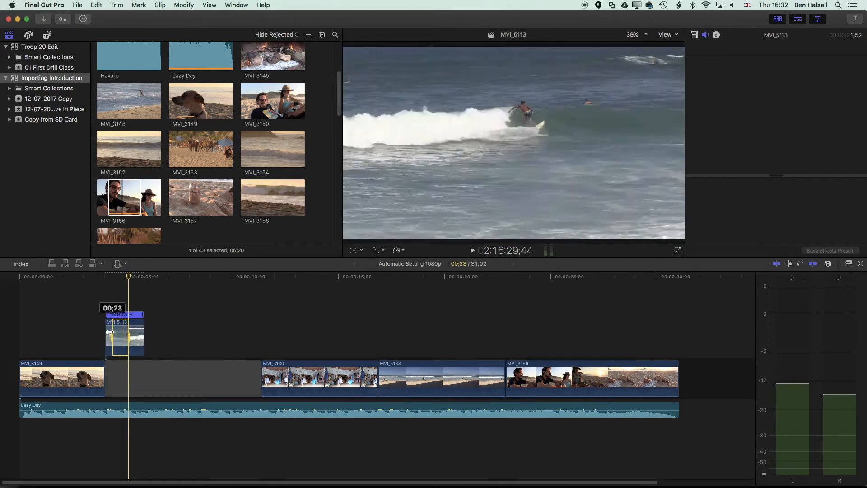
left_click(396, 249)
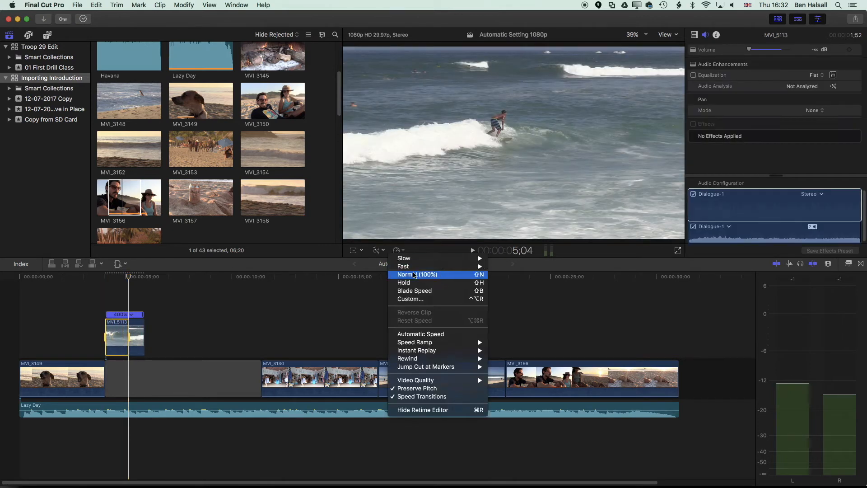
left_click(416, 275)
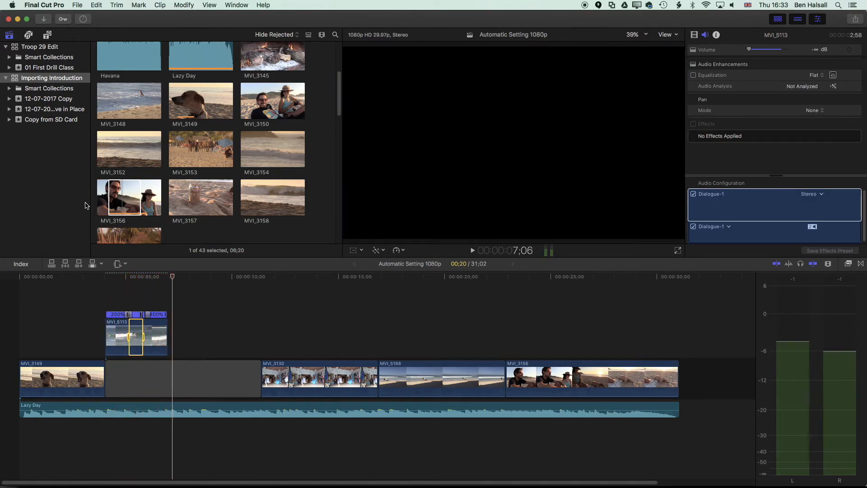
Step: Set another range to 2x, leaving the clip with 200% ends, then select the whole clip
left_click(160, 329)
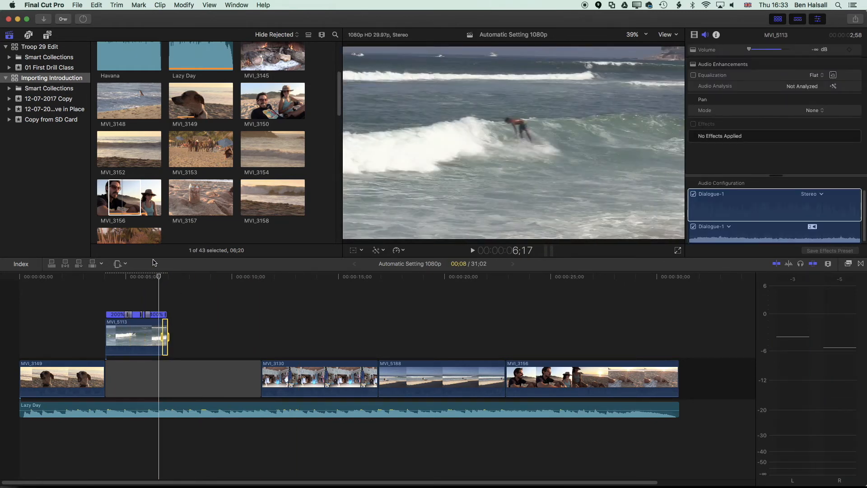
left_click(396, 250)
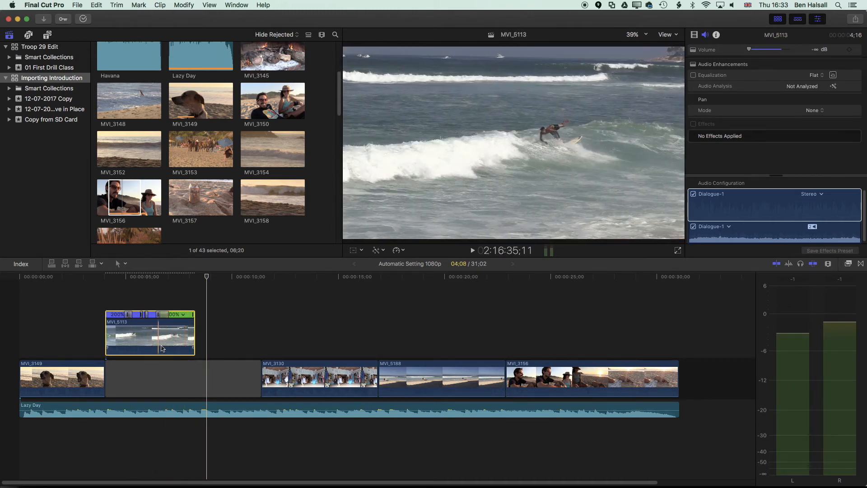
left_click(166, 389)
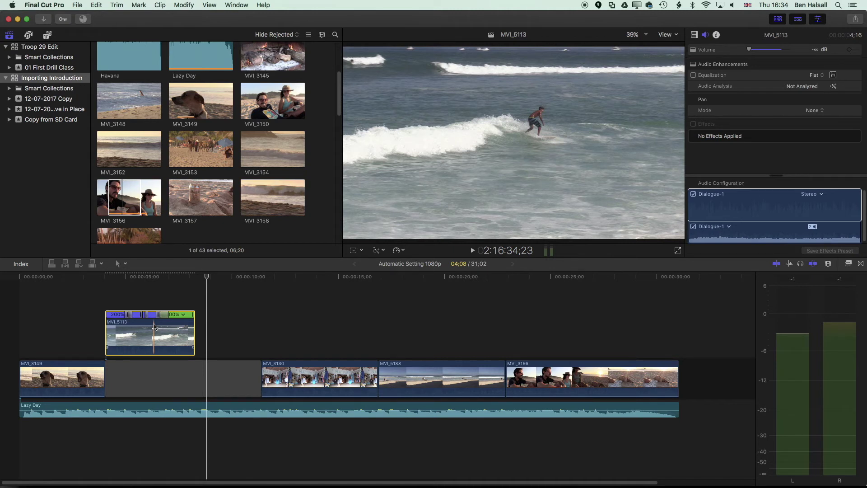
Step: Overwrite the retimed surf clip into the primary storyline via Edit > Overwrite to Primary Storyline
left_click(93, 4)
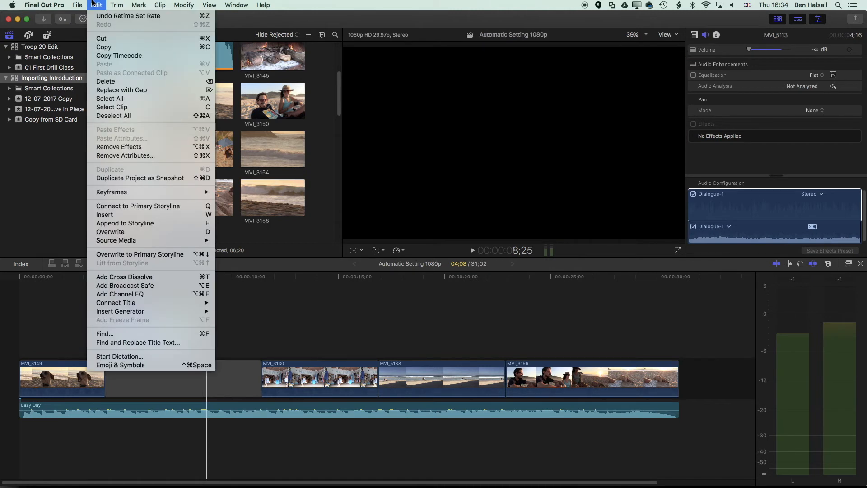
mouse_move(146, 255)
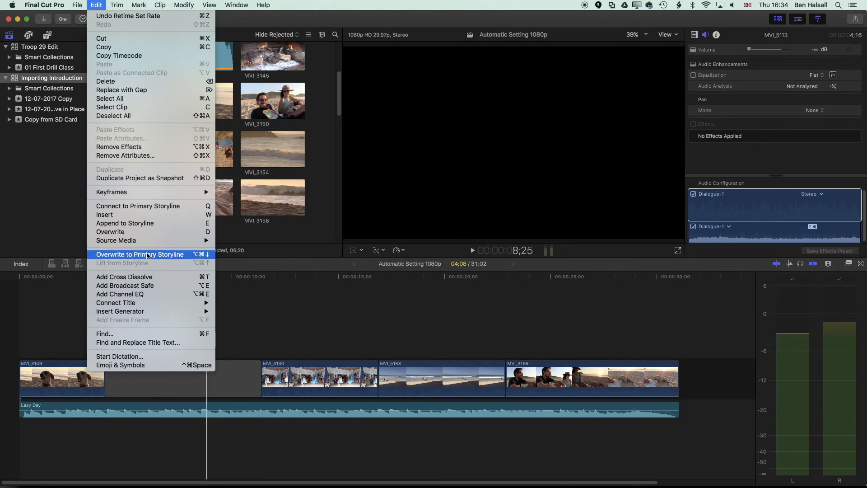
mouse_move(147, 258)
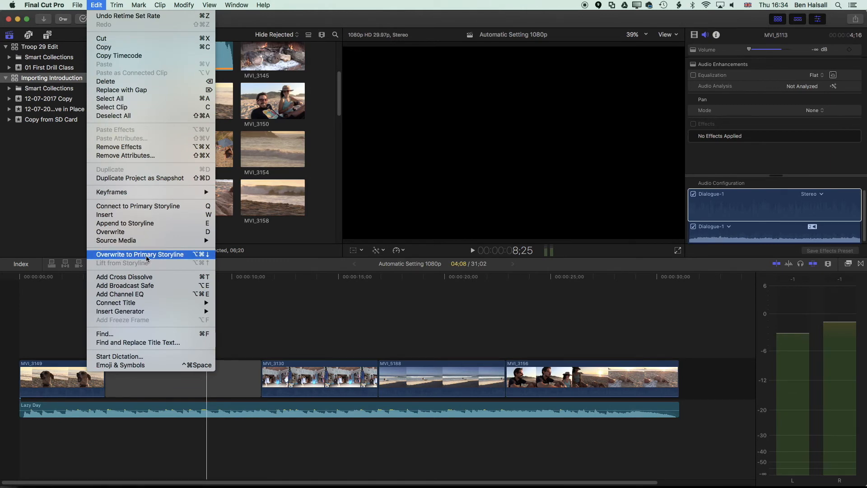
left_click(139, 254)
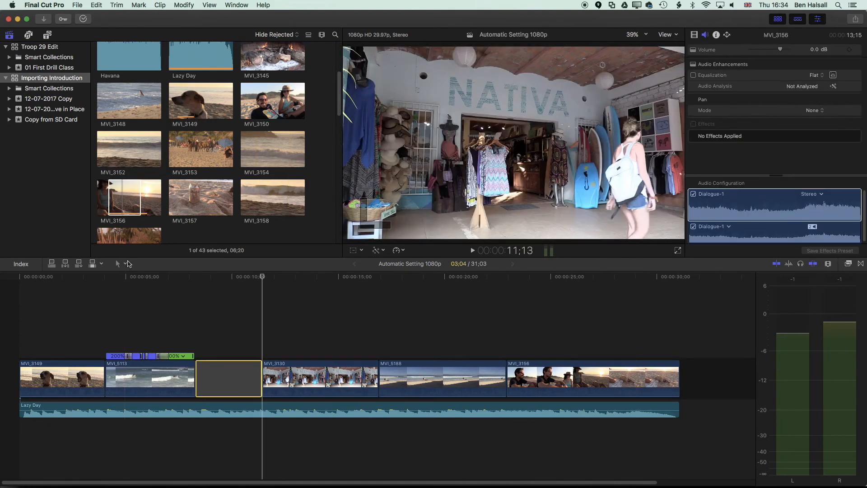
Step: Drop MVI_3153 onto the gap clip with Replace from Start, filling the remaining gap
left_click(199, 149)
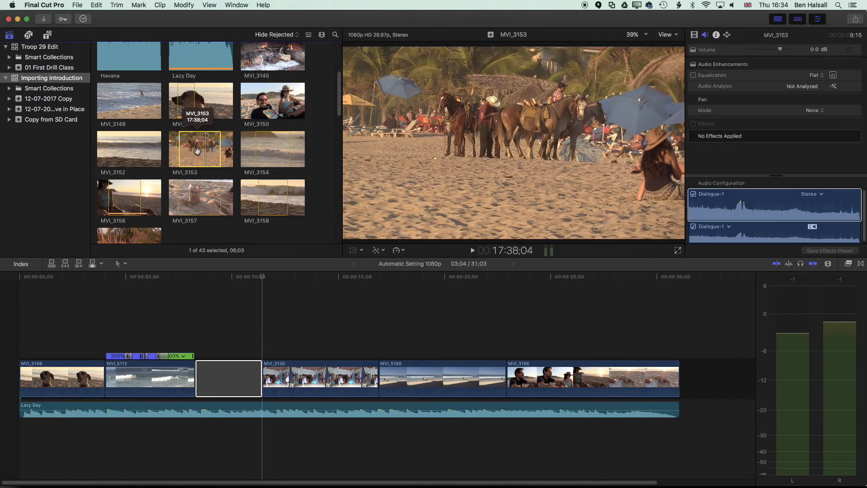
mouse_move(198, 149)
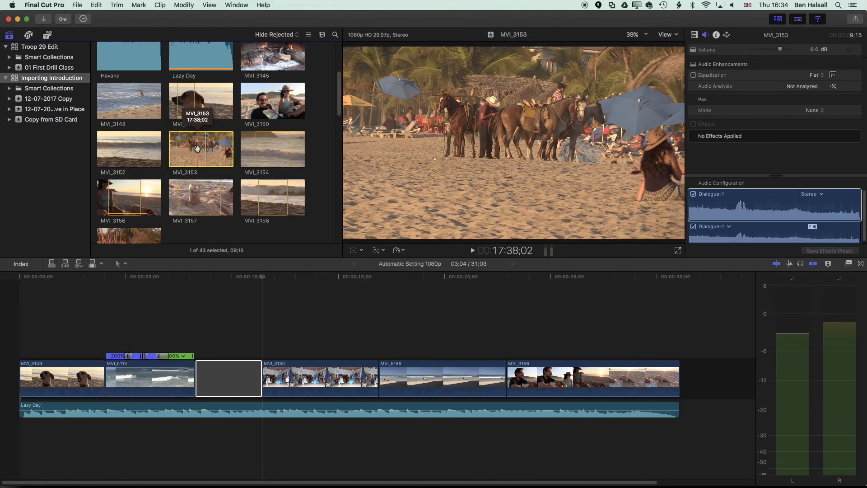
mouse_move(192, 149)
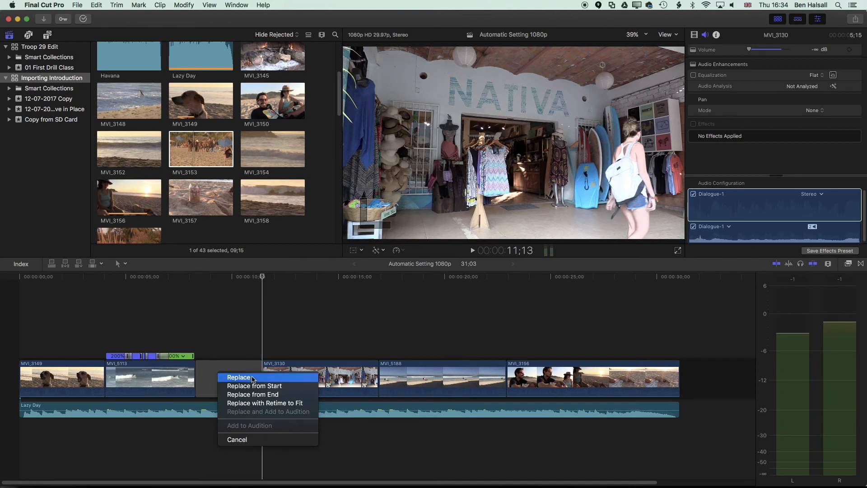
mouse_move(258, 386)
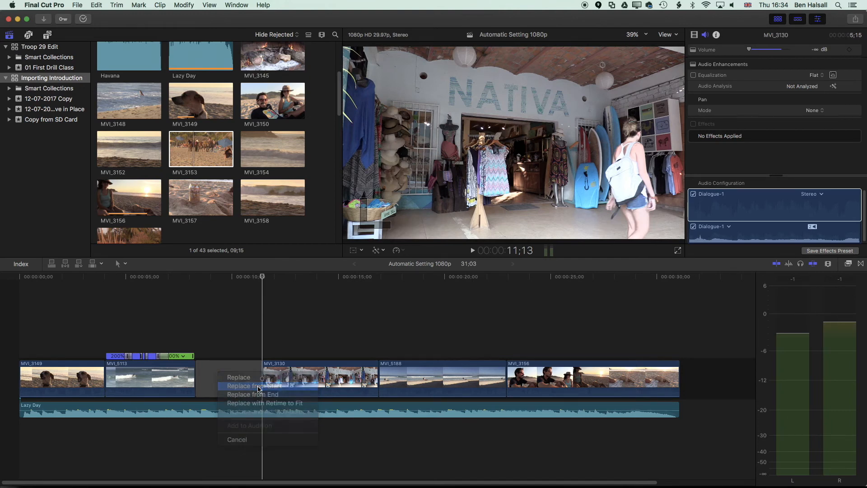
left_click(255, 386)
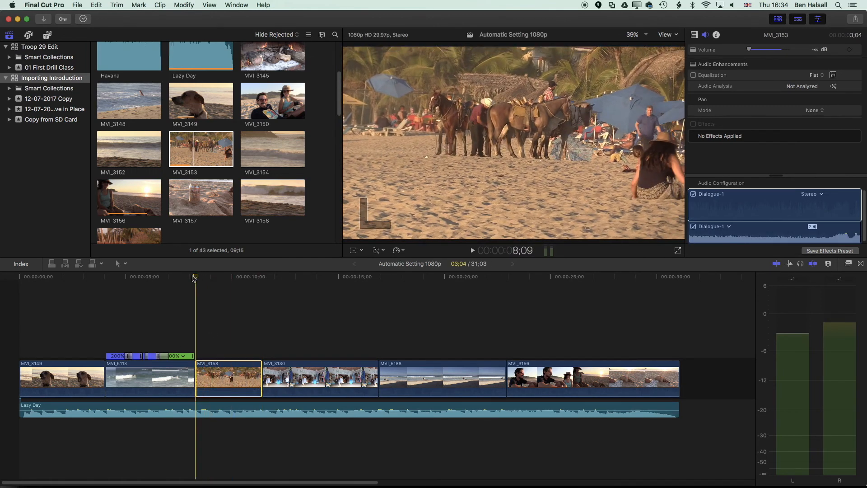
Step: Review the edit by moving the playhead across the new clip and back into the surf clip
left_click(245, 381)
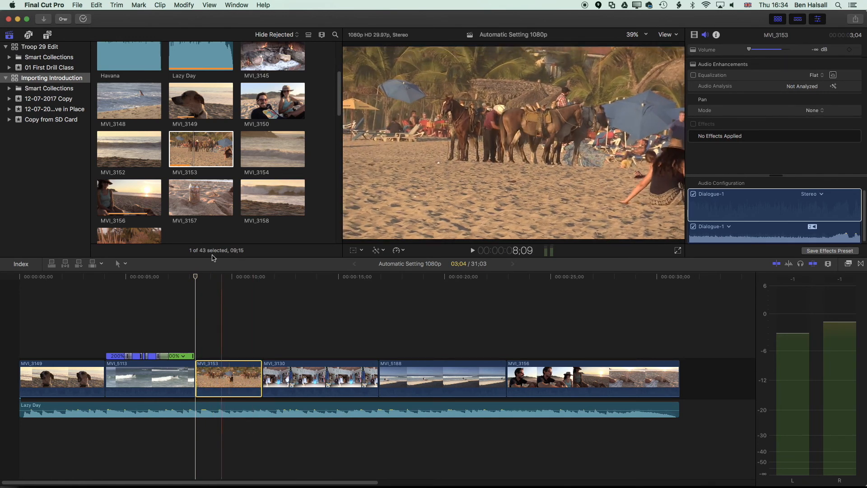
mouse_move(192, 160)
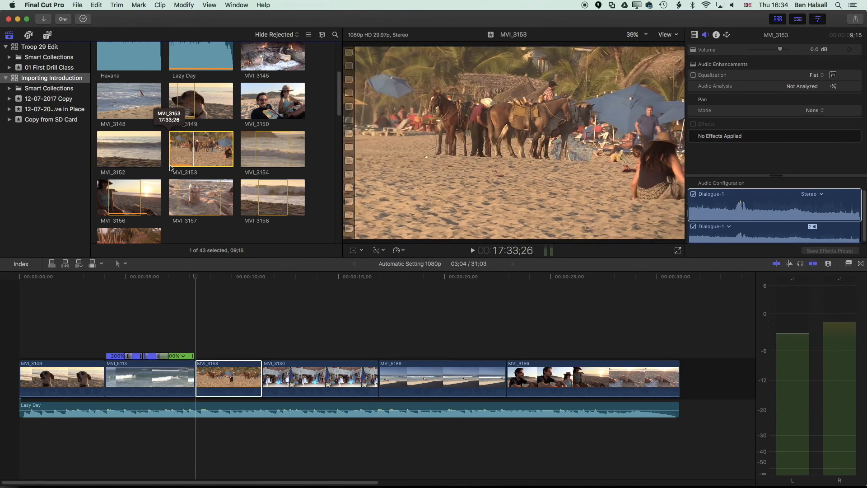
left_click(204, 372)
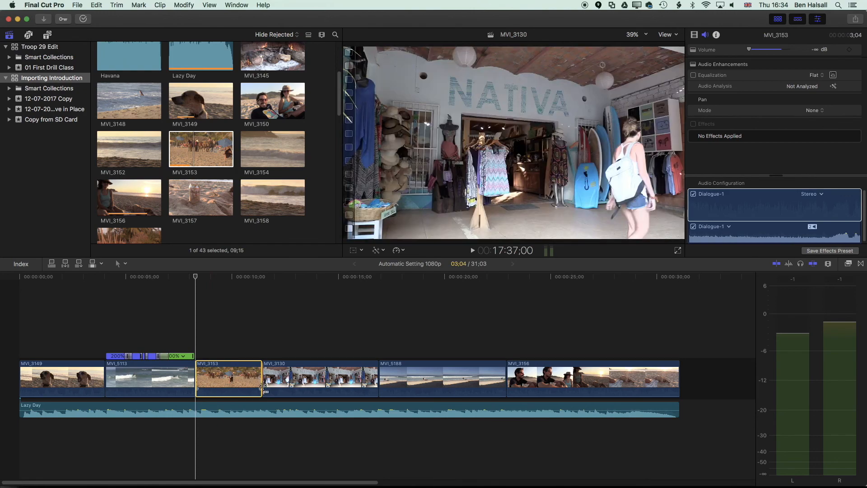
left_click(144, 277)
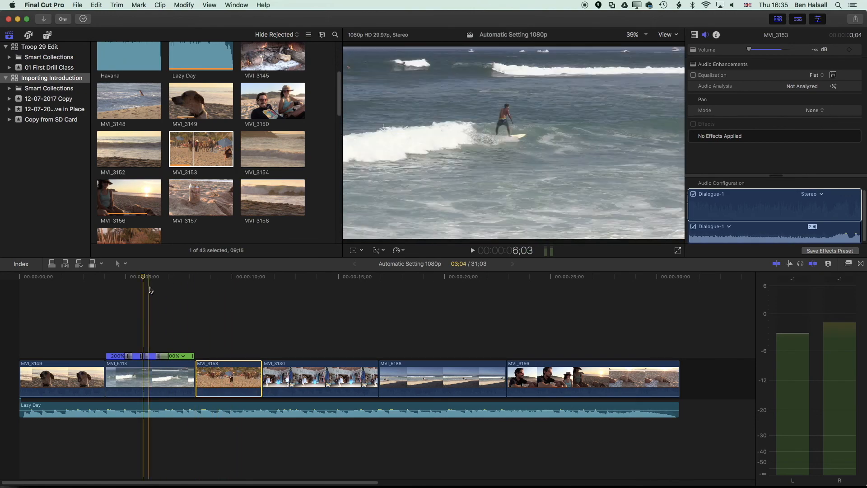